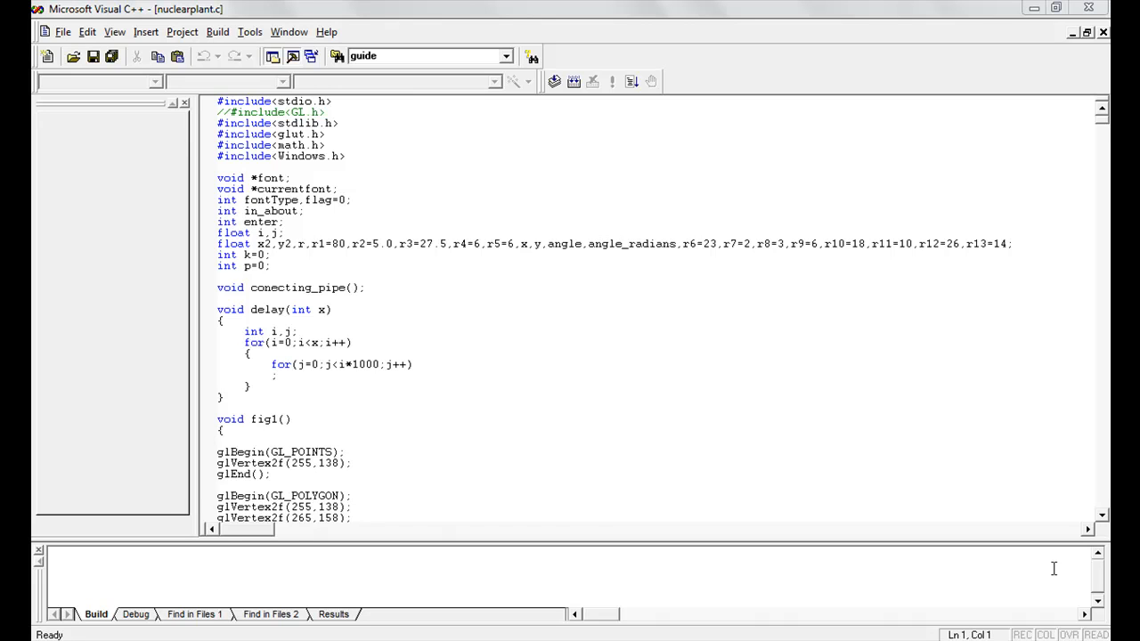
mouse_move(673, 274)
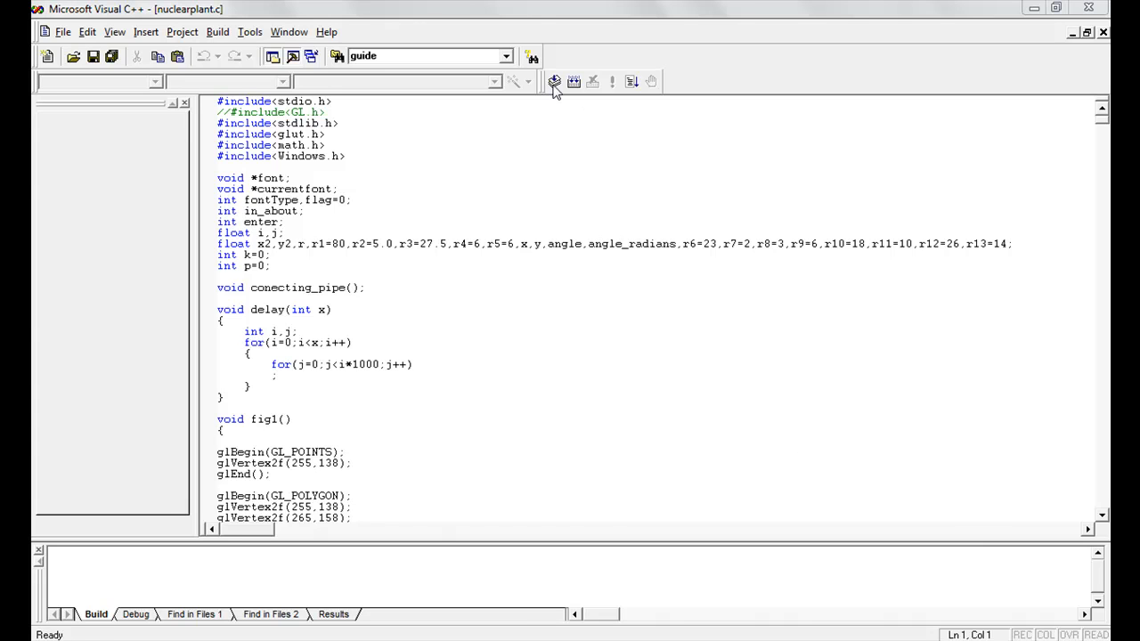
Compile nuclearplant.c with the default workspace, overwrite the old project, then build and run it
click(554, 82)
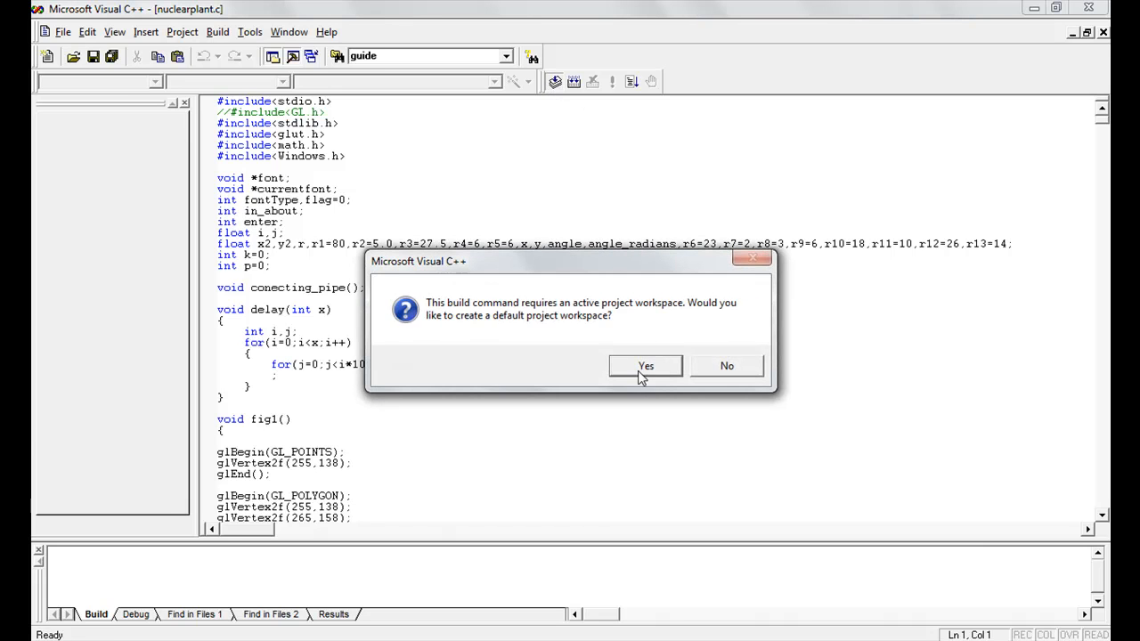
click(645, 367)
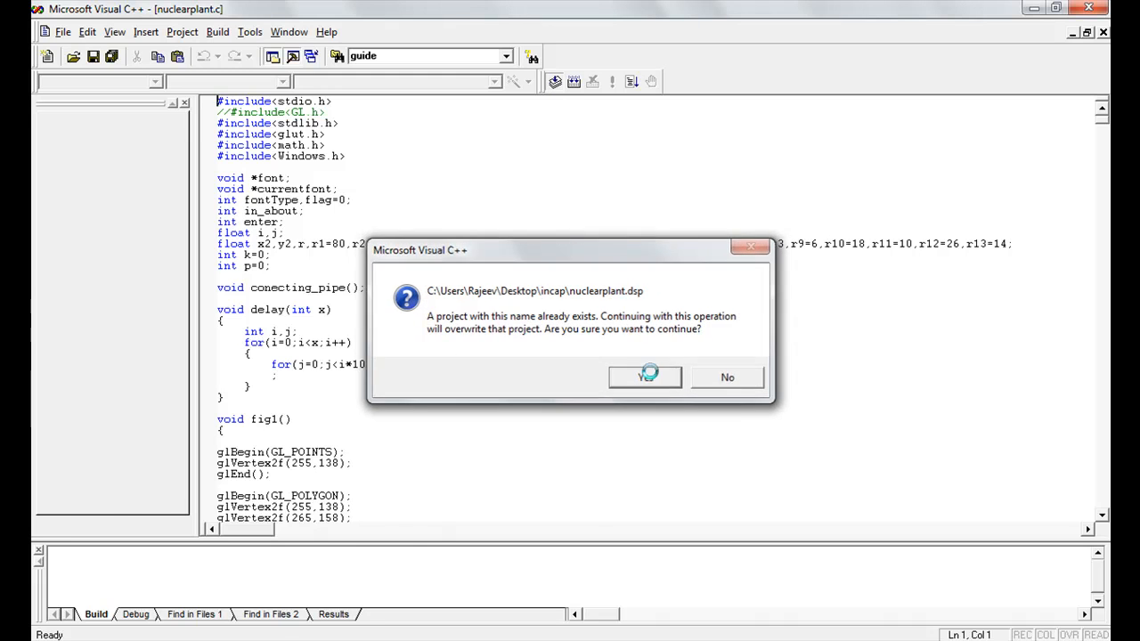
click(645, 378)
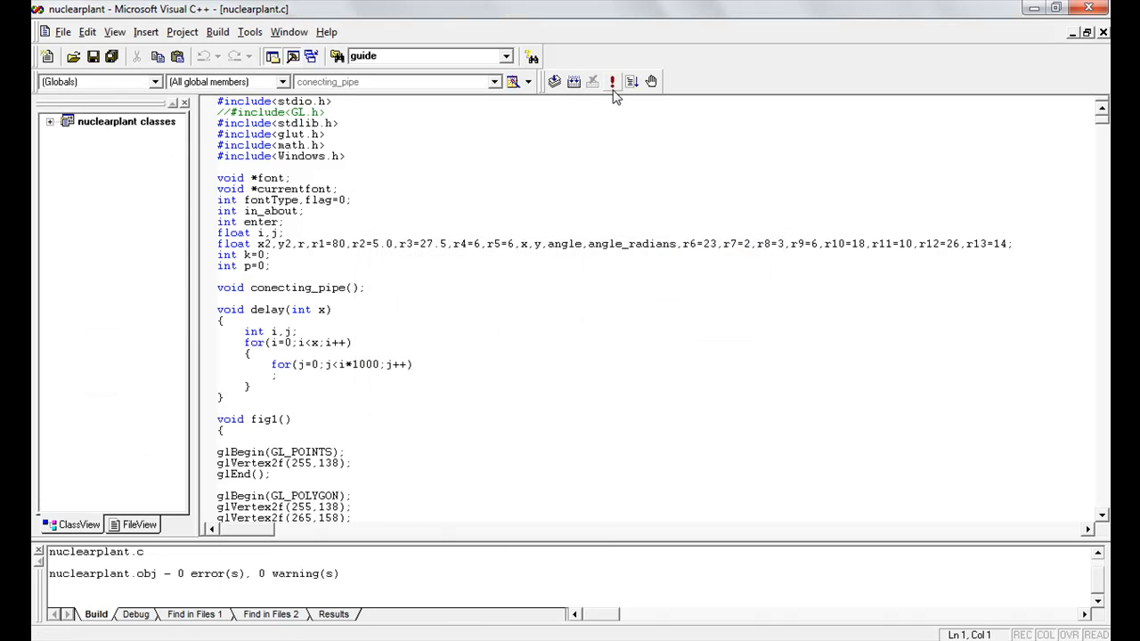
click(613, 82)
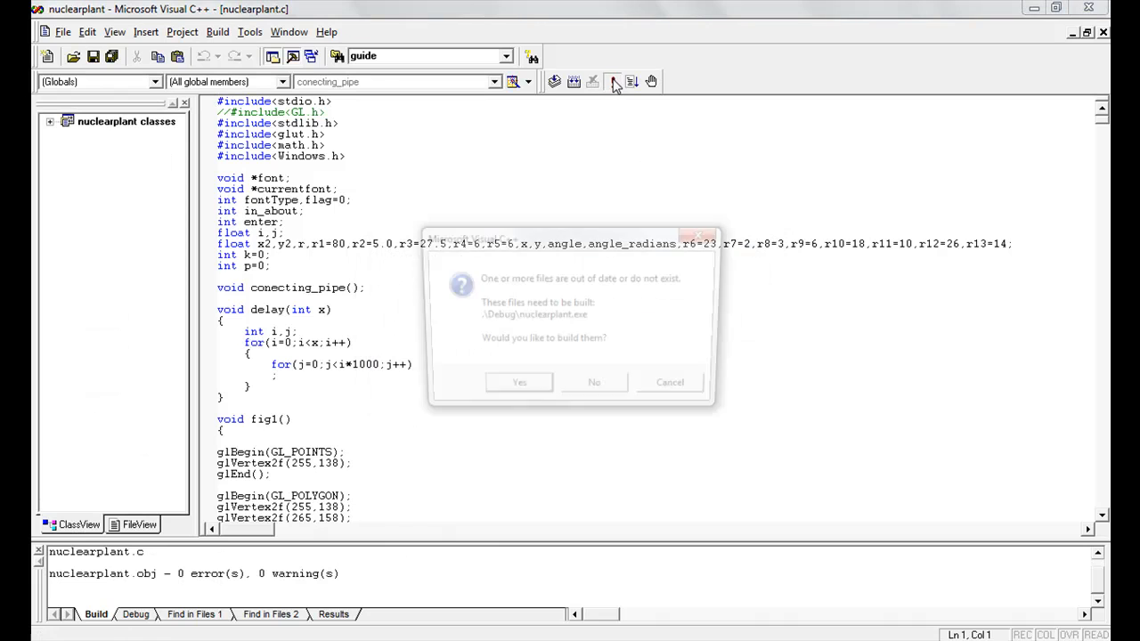
click(520, 381)
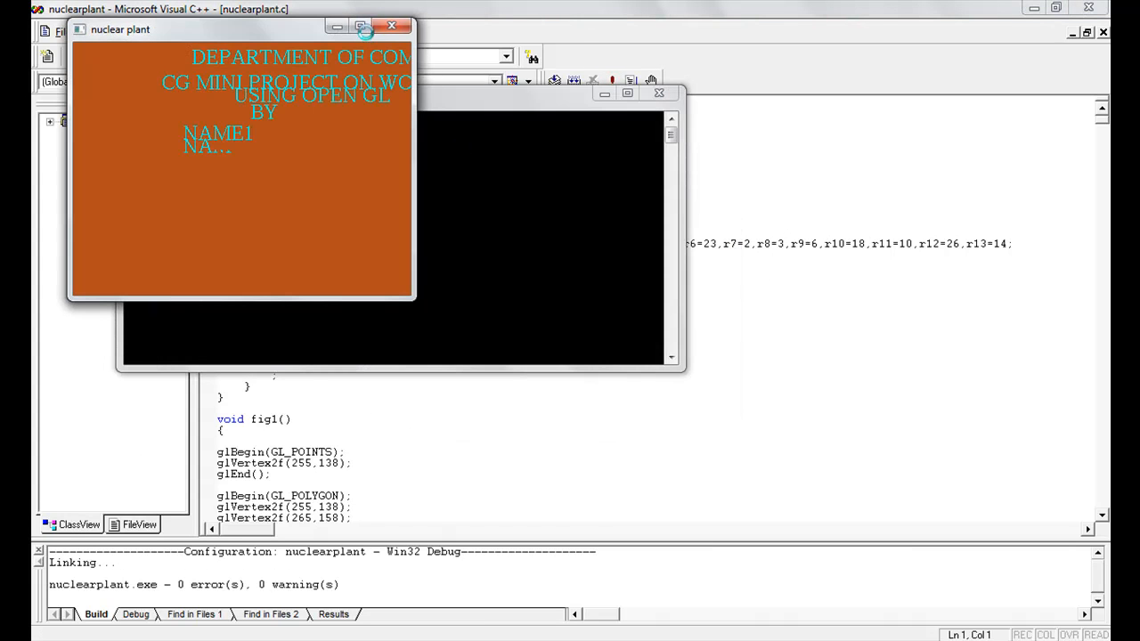
Maximize the nuclear plant window and show the About the Project title page via the context menu
click(359, 27)
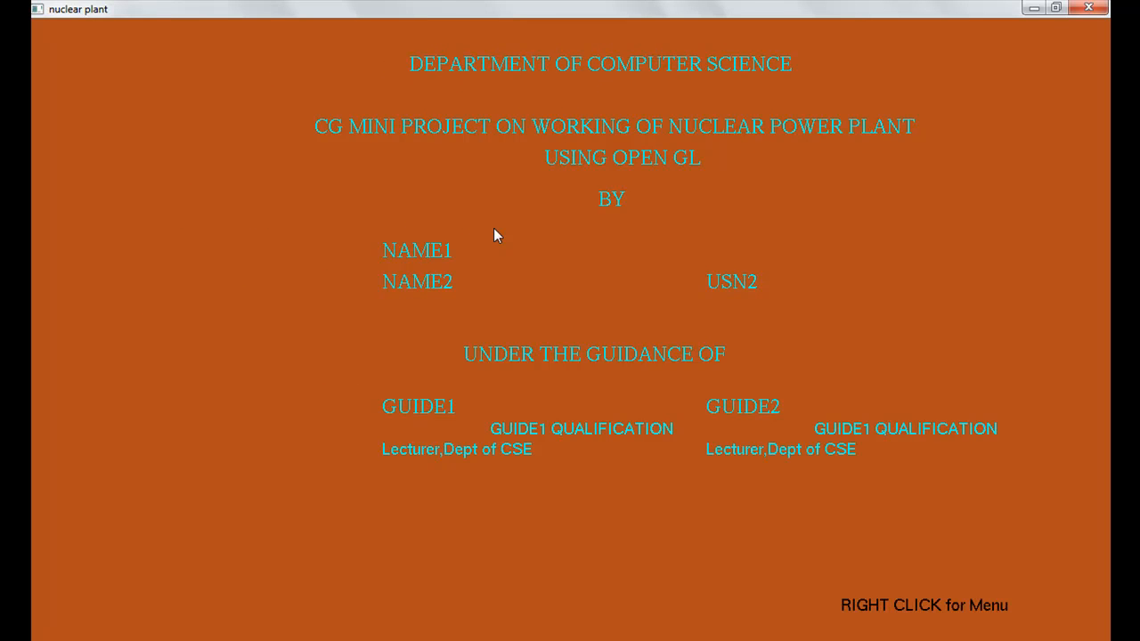
mouse_move(922, 605)
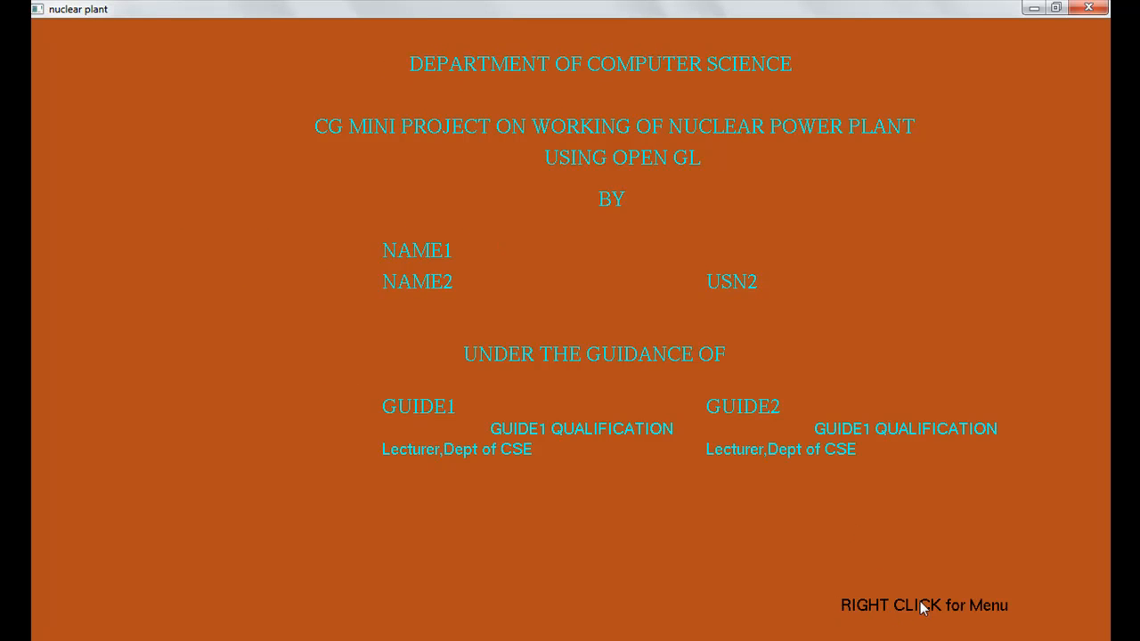
mouse_move(983, 627)
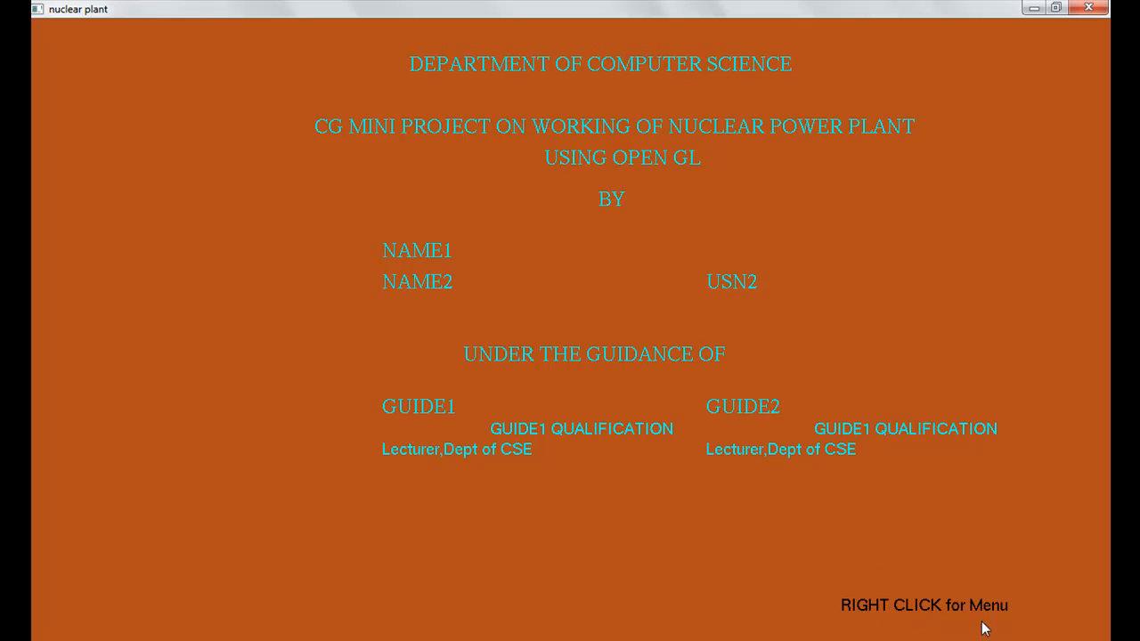
mouse_move(876, 220)
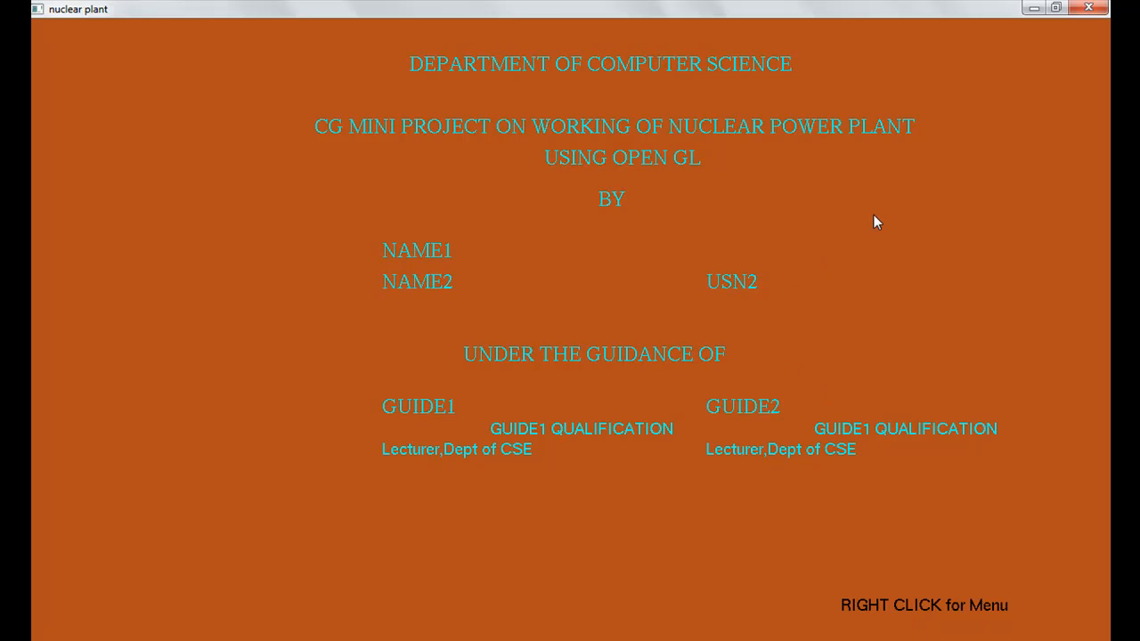
right_click(876, 220)
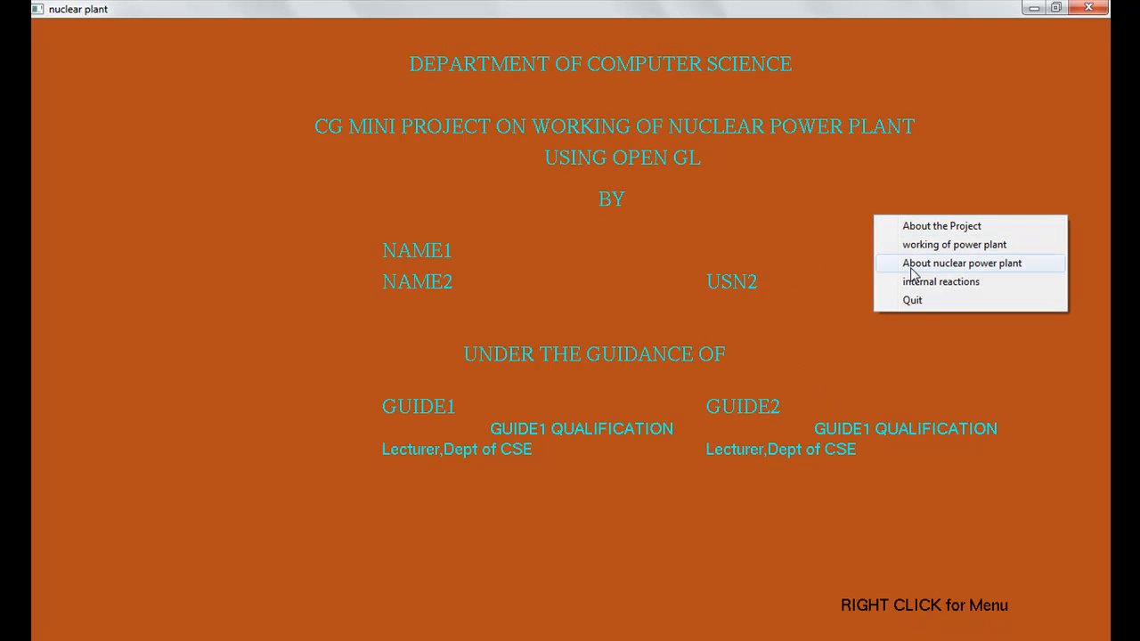
mouse_move(954, 246)
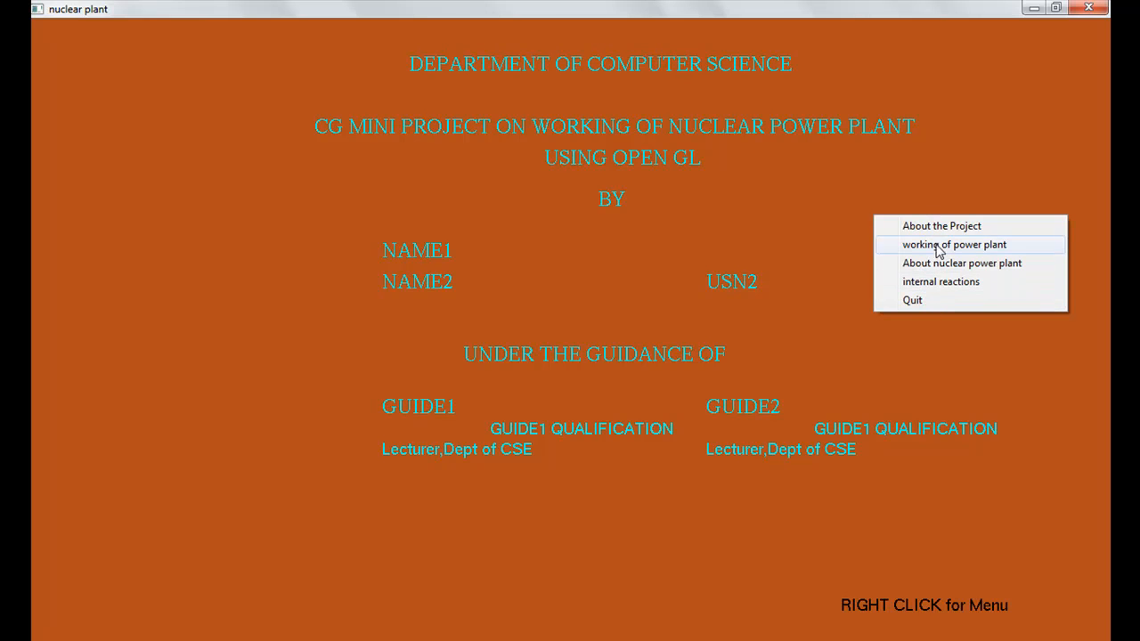
mouse_move(940, 224)
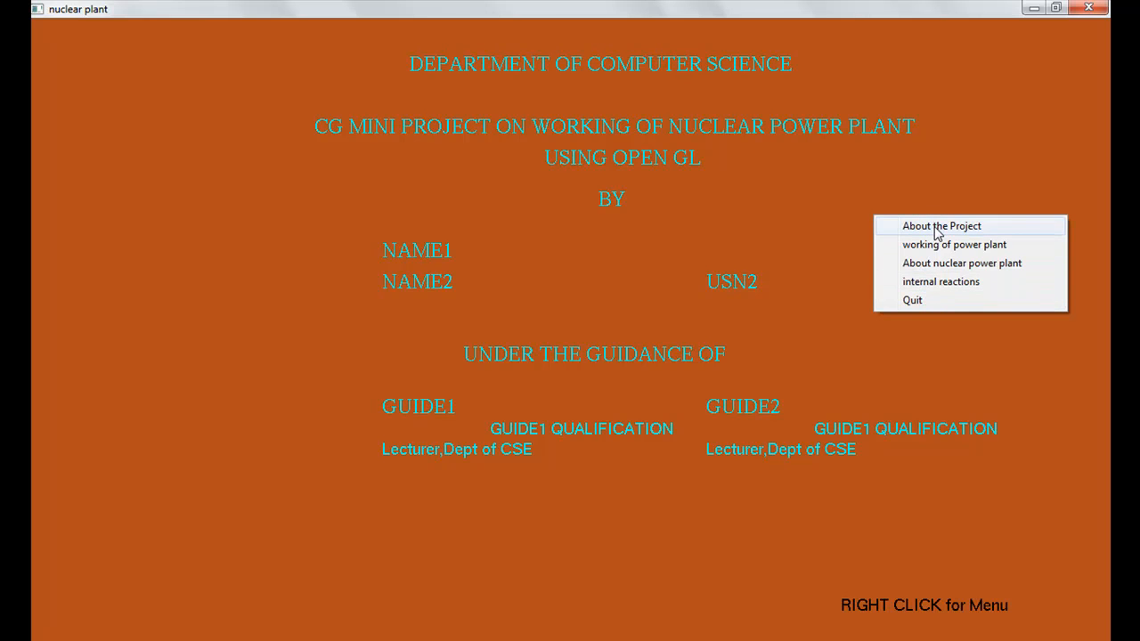
click(940, 224)
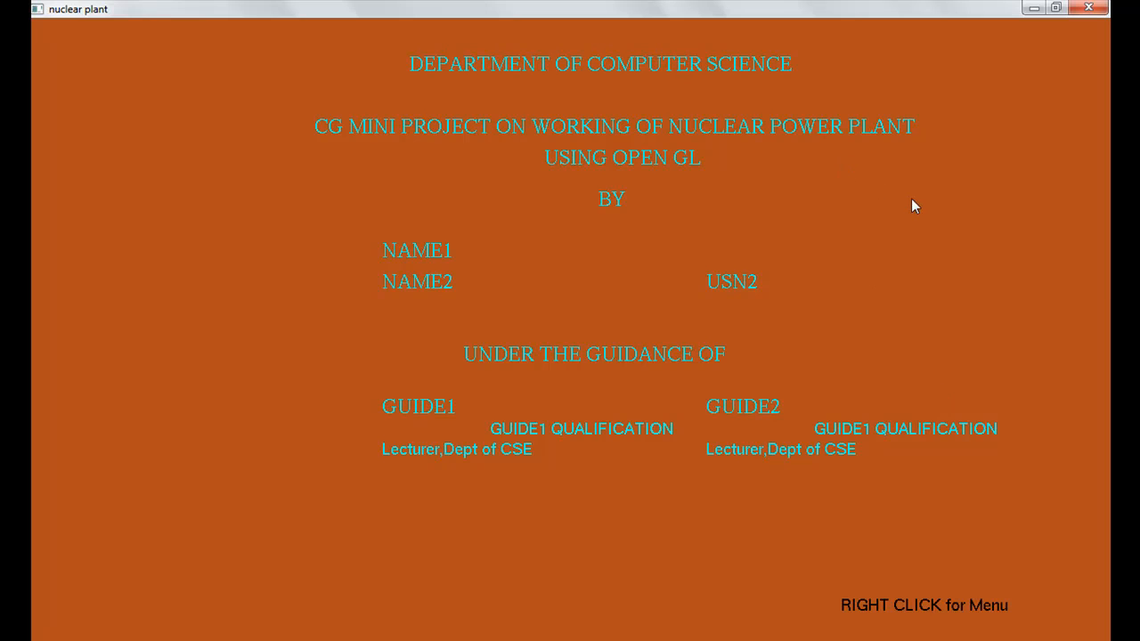
right_click(912, 207)
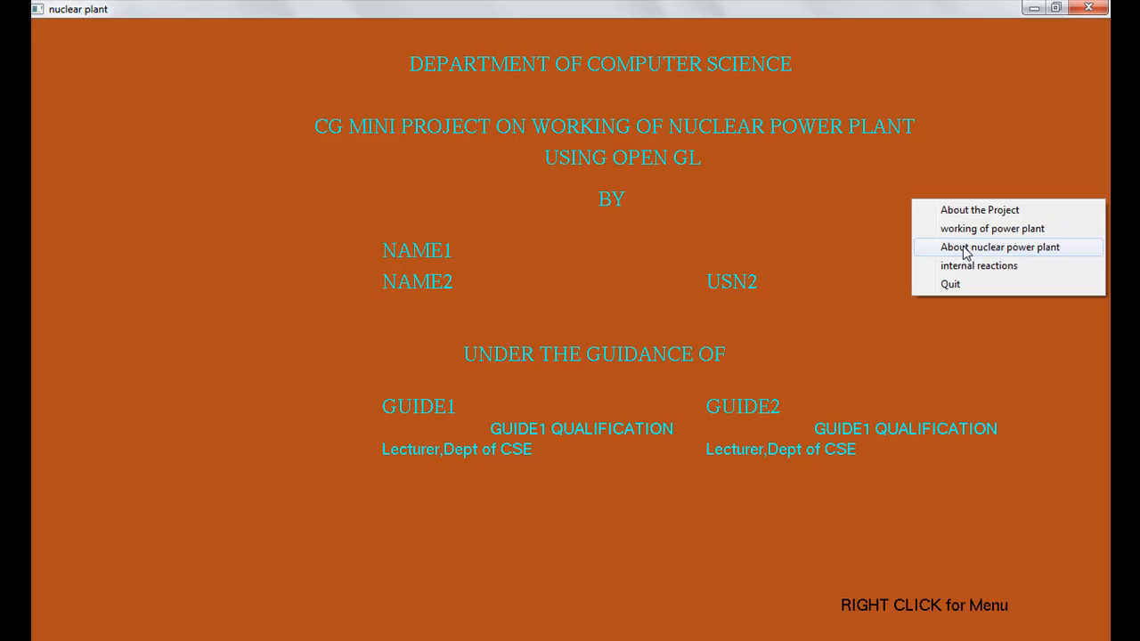
Show the 'About nuclear power plant' page with its five bullet points on fission-generated power
click(999, 246)
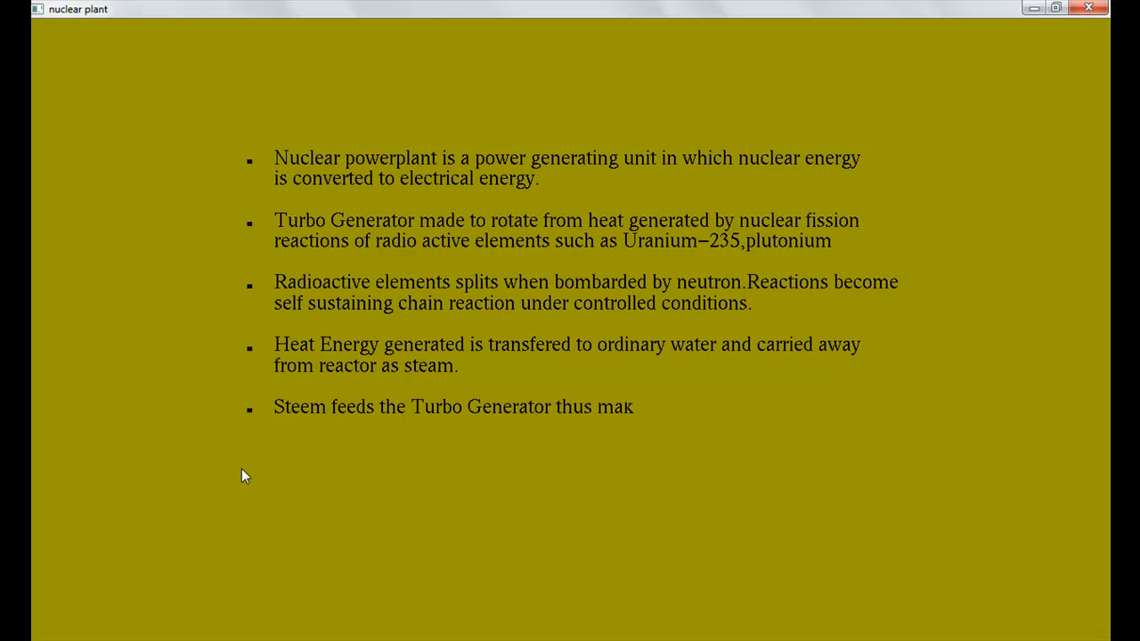
text(ing it to rotate and power is generated.)
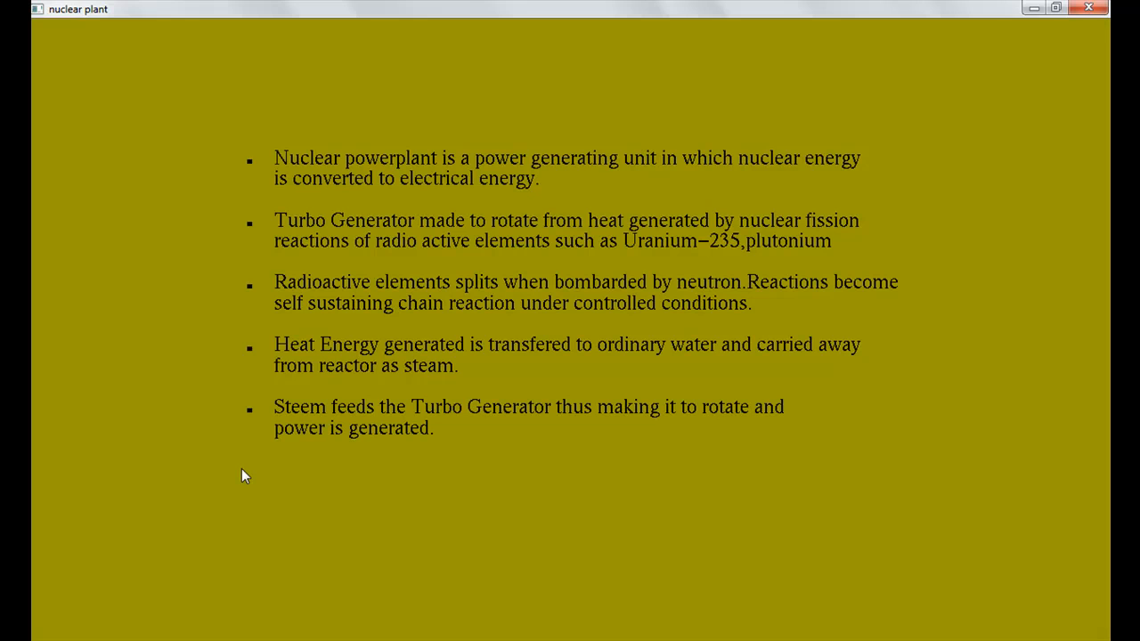
mouse_move(426, 274)
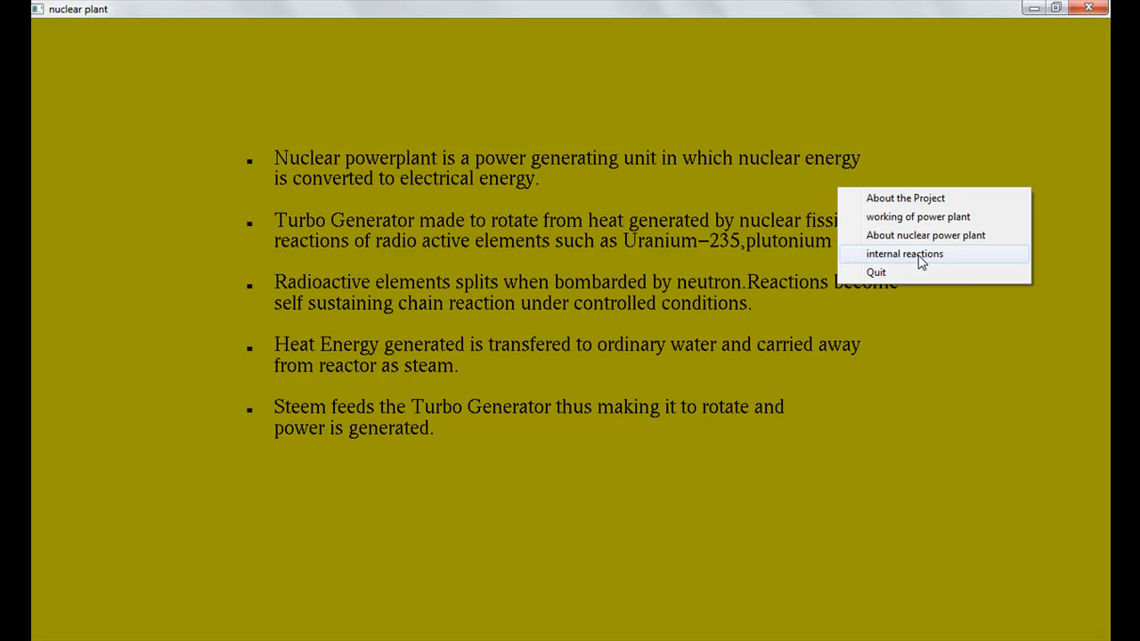
mouse_move(934, 258)
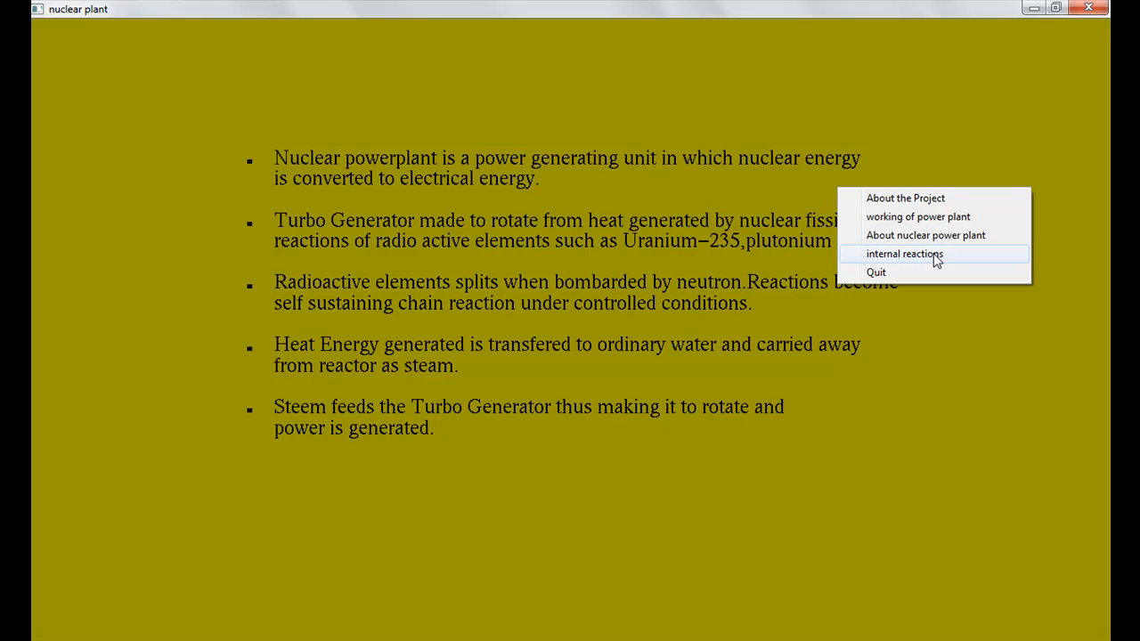
Show the internal reactions diagram of U235 splitting into two products and three neutrons
click(905, 253)
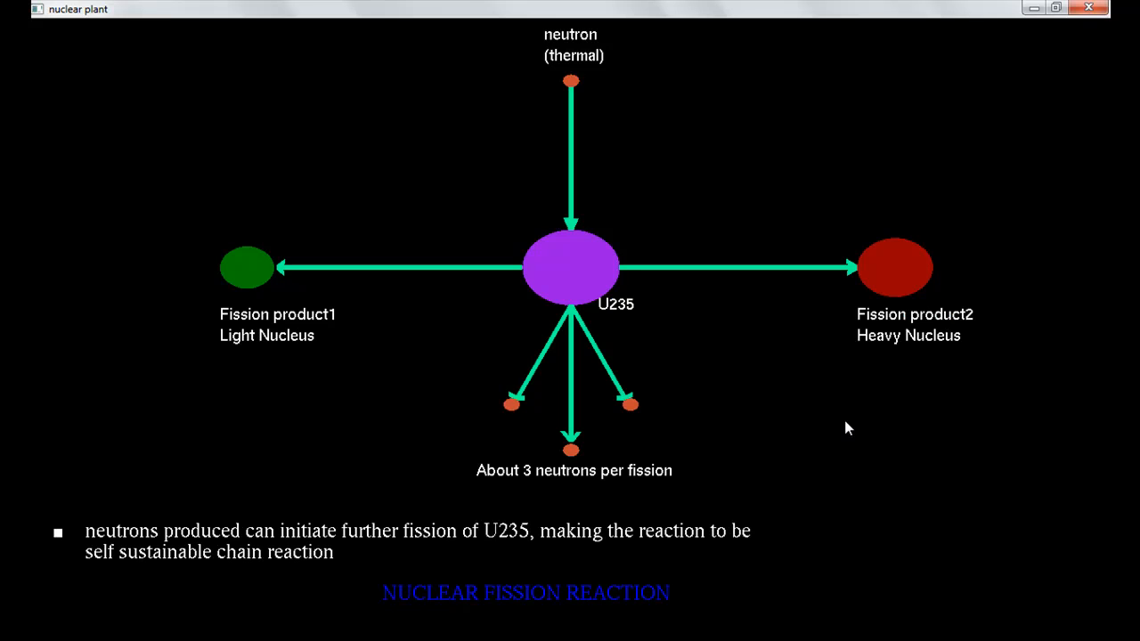
mouse_move(229, 514)
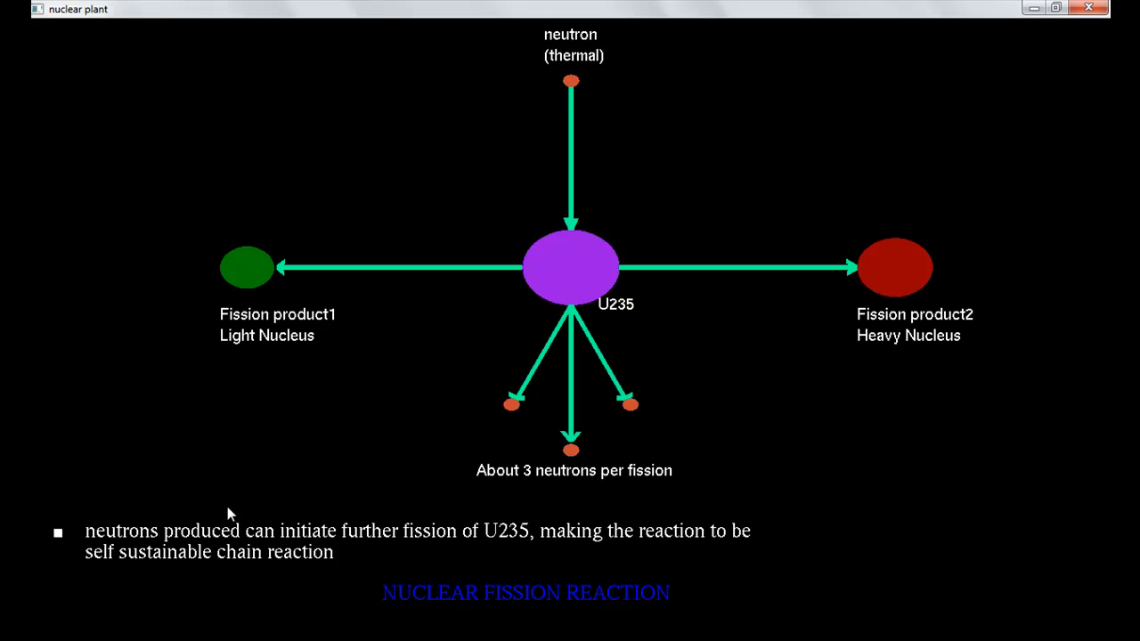
mouse_move(698, 365)
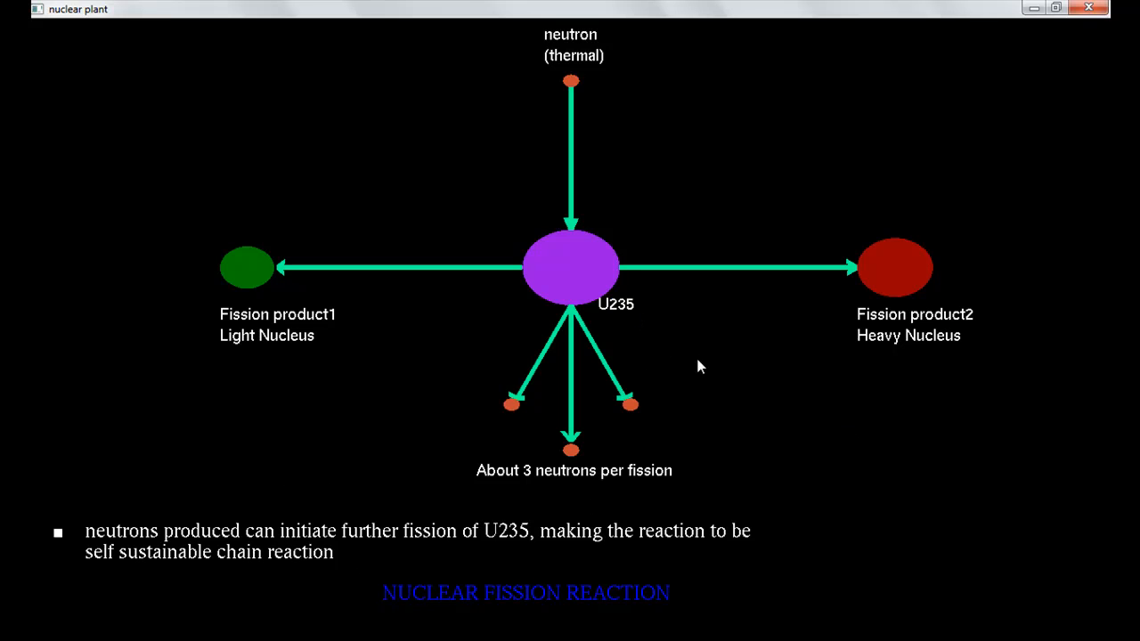
mouse_move(656, 372)
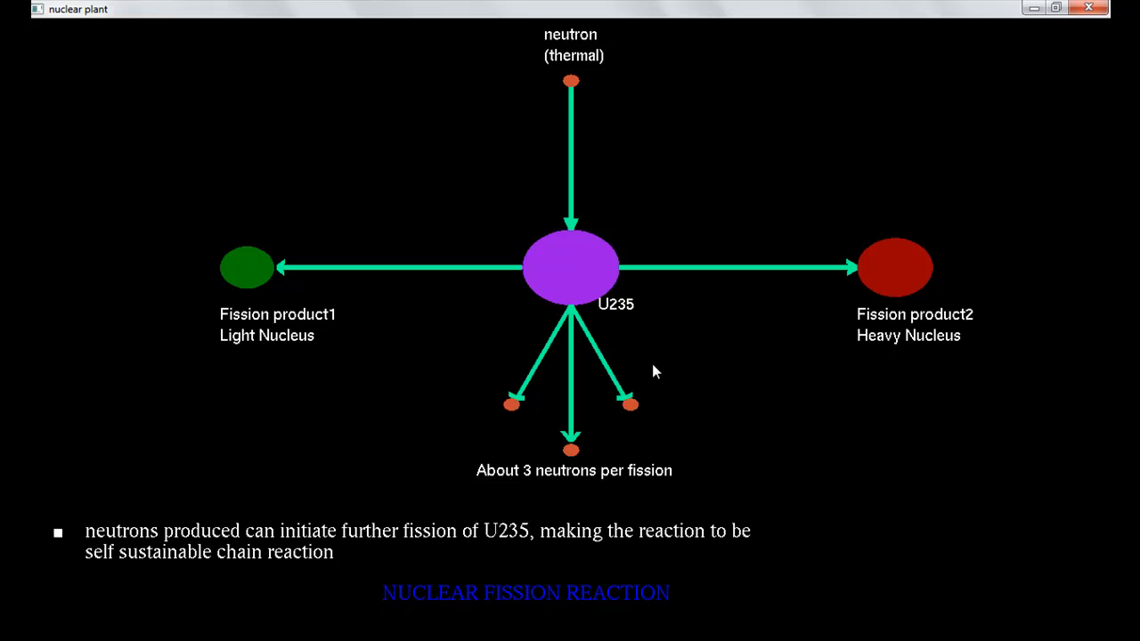
mouse_move(477, 338)
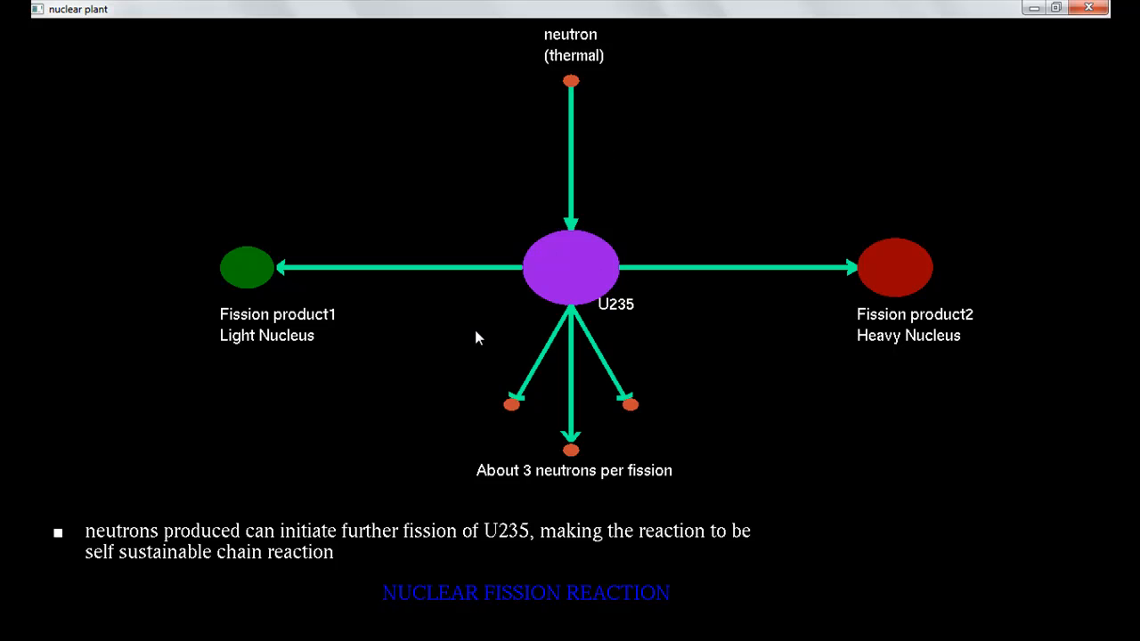
mouse_move(543, 502)
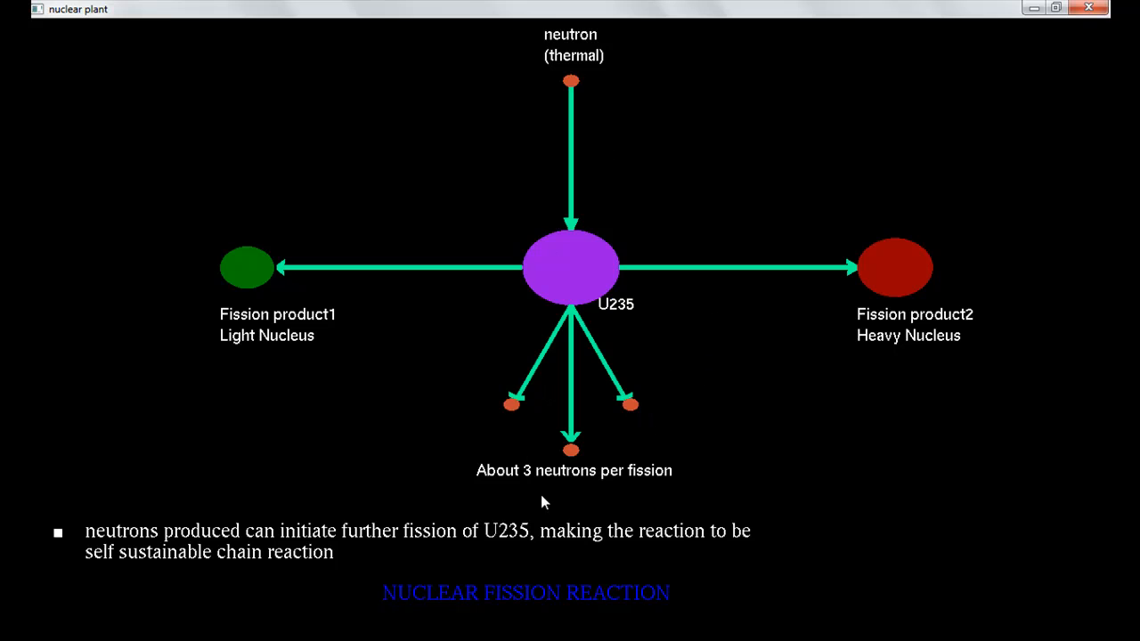
mouse_move(637, 492)
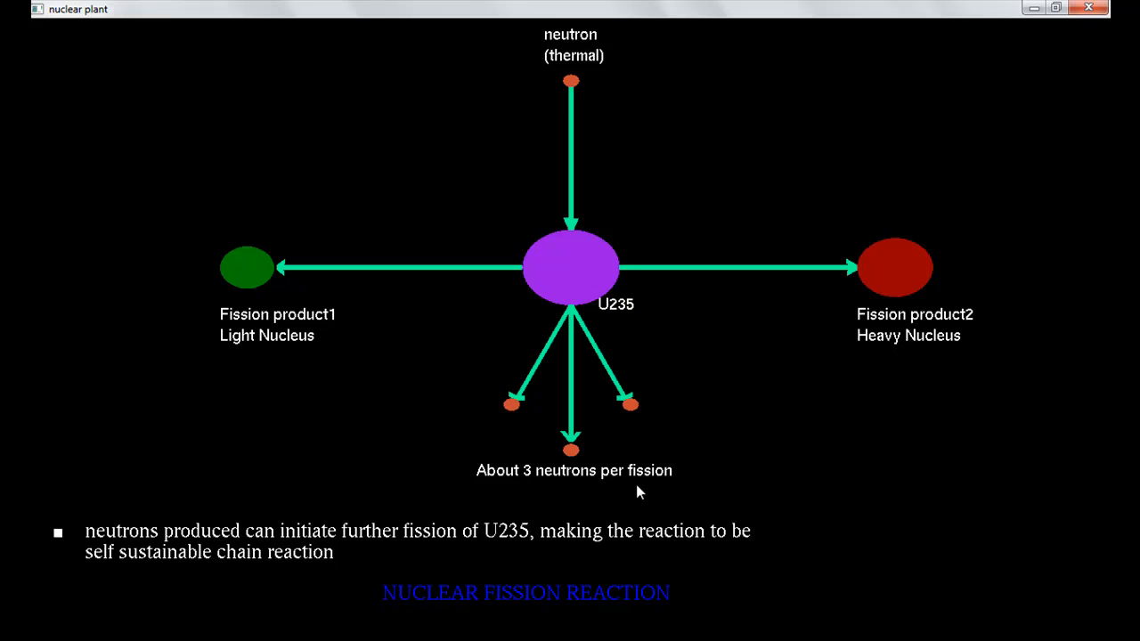
mouse_move(567, 334)
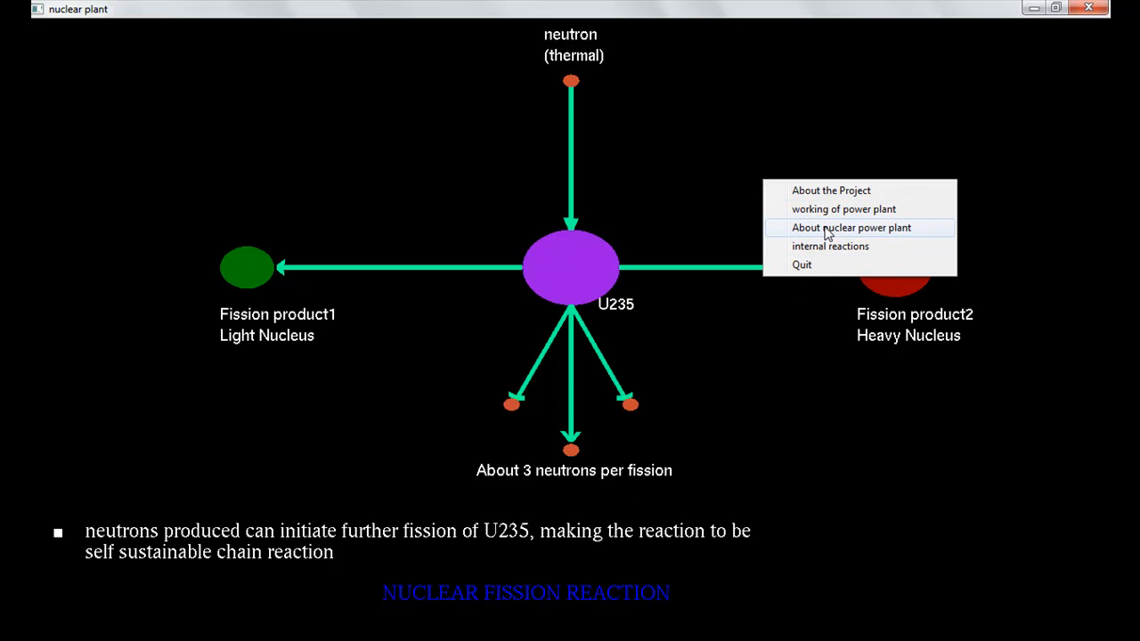
mouse_move(843, 234)
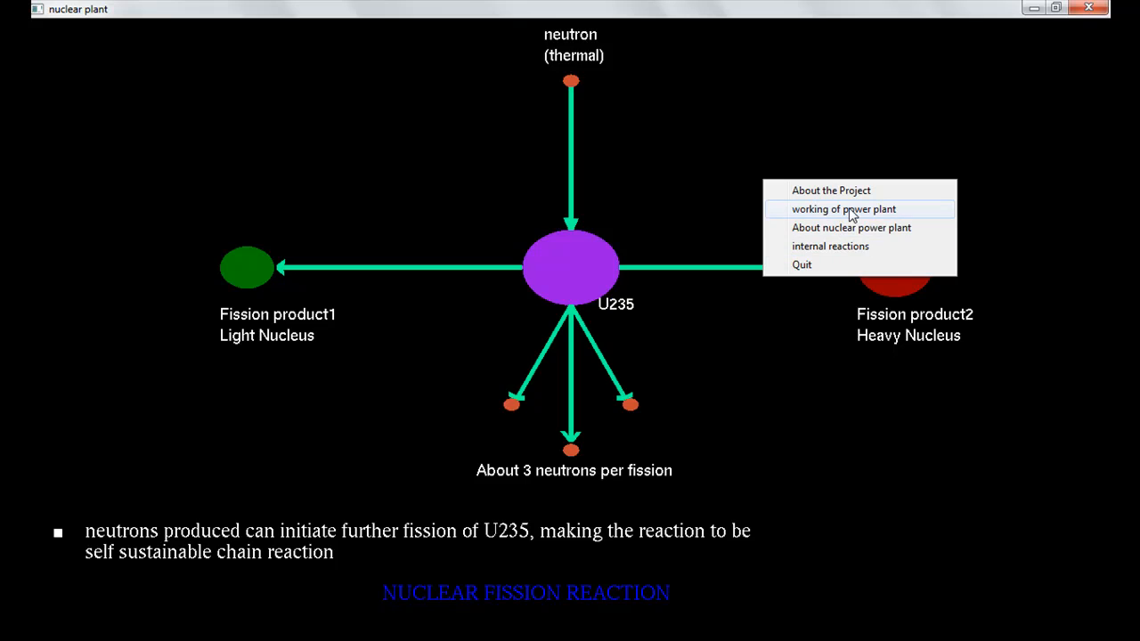
Show the working-of-power-plant diagram with steam flowing from reactor through generator to turbine
click(840, 209)
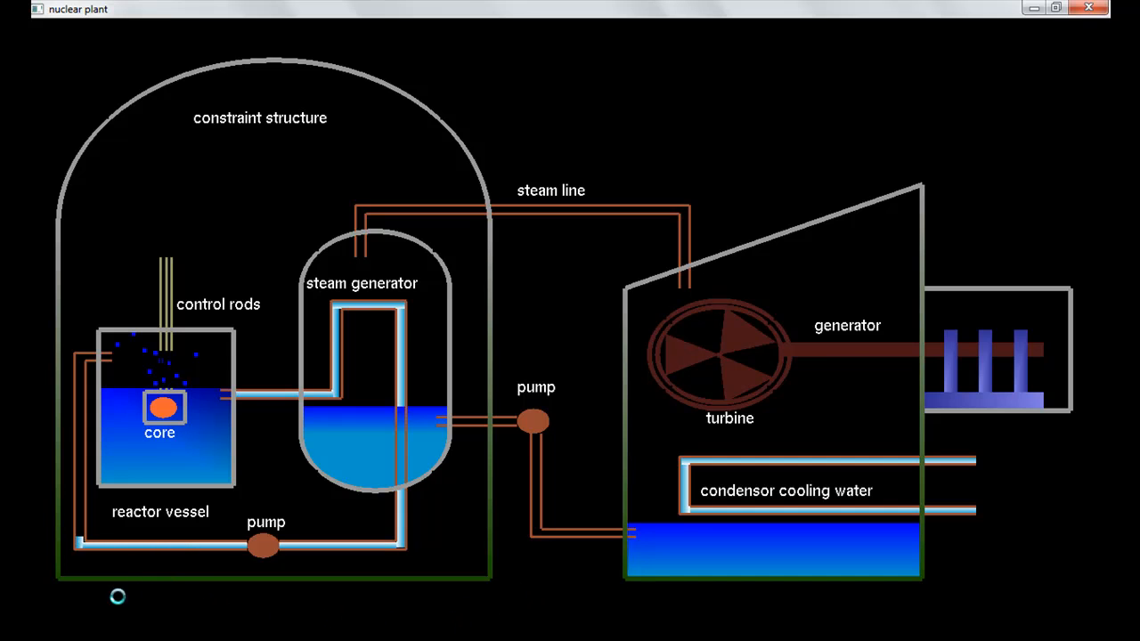
mouse_move(53, 506)
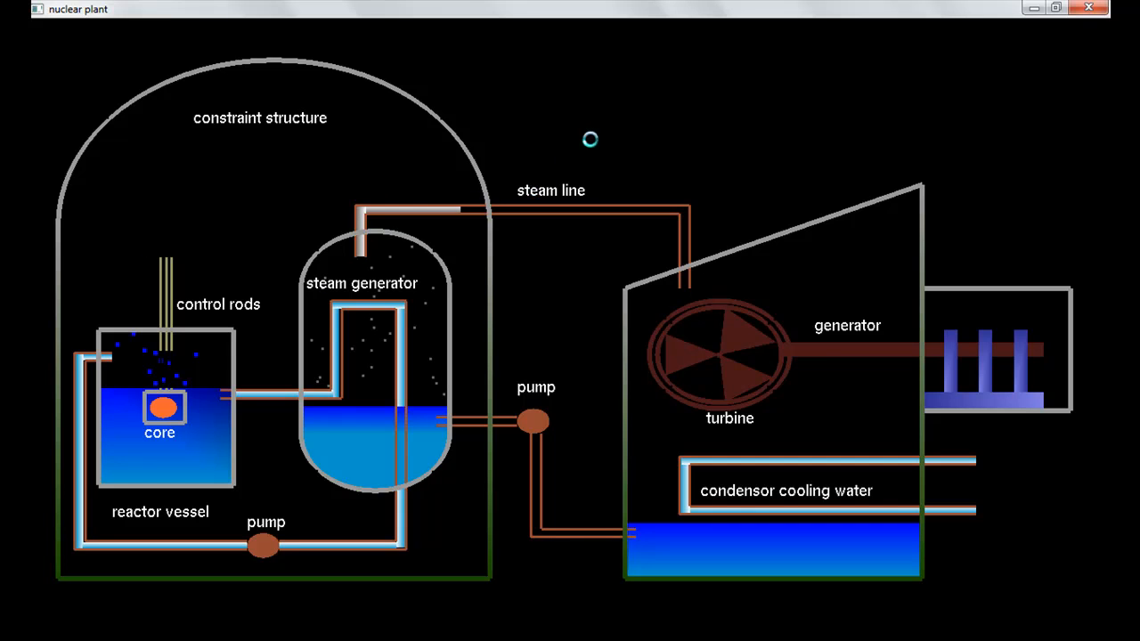
mouse_move(805, 207)
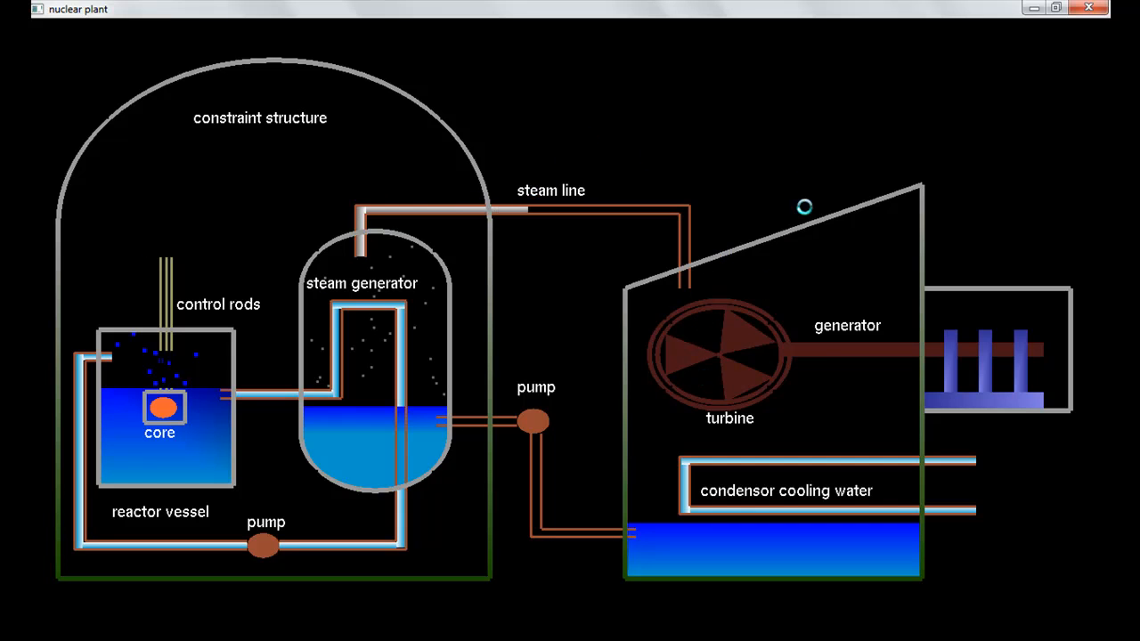